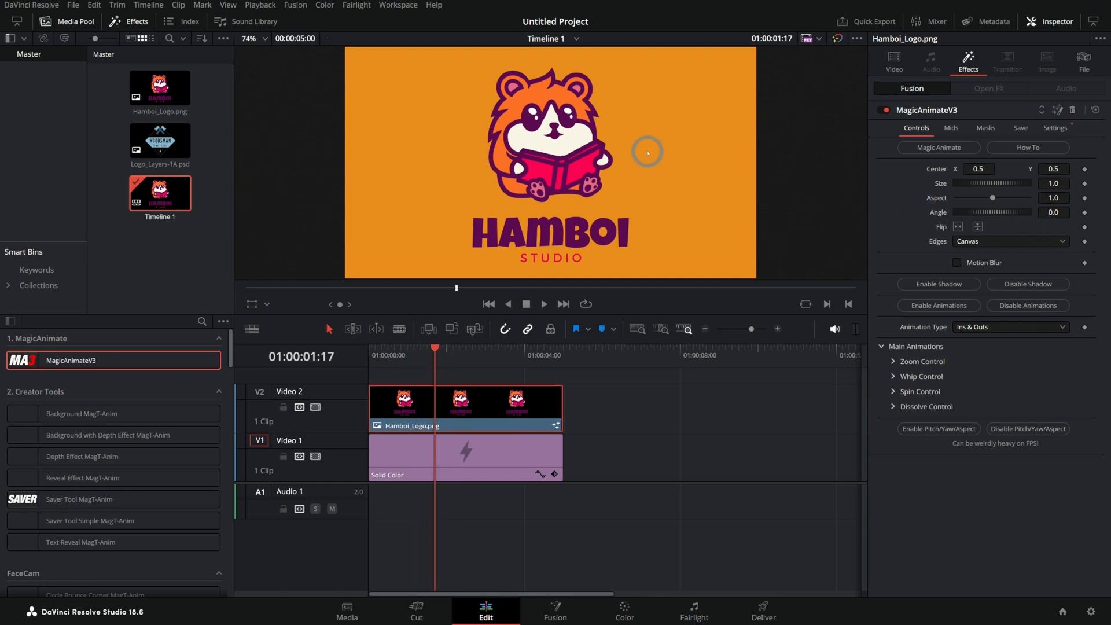
Enable Zoom In and Zoom Out at a 0.71 resting size with a Back out-ease.
{"action": "left_click", "coordinate": [892, 361]}
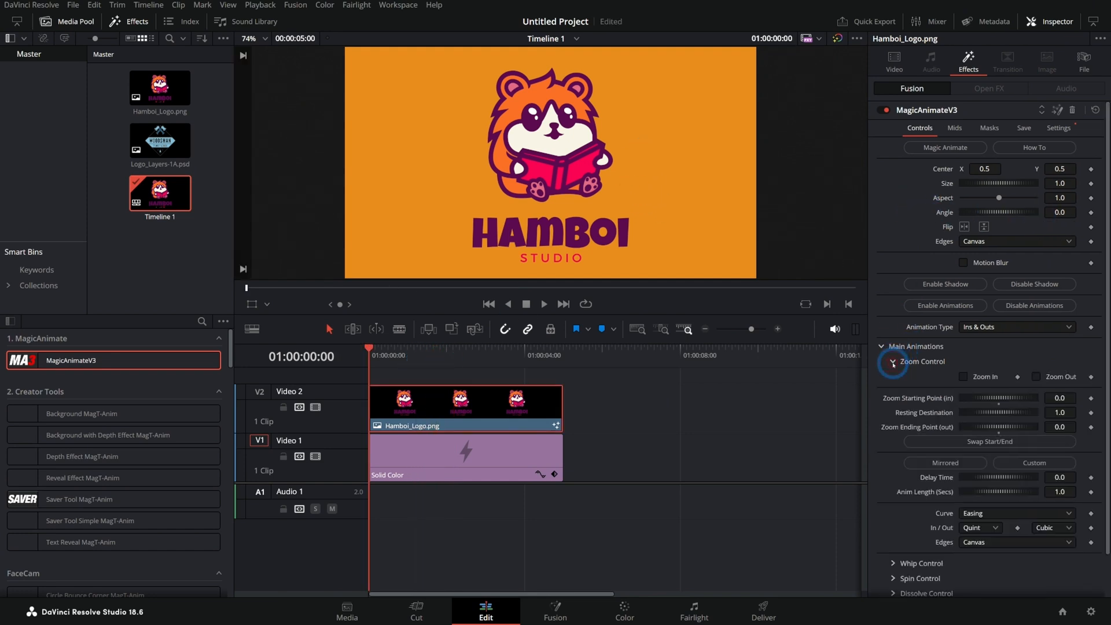
{"action": "left_click", "coordinate": [961, 376]}
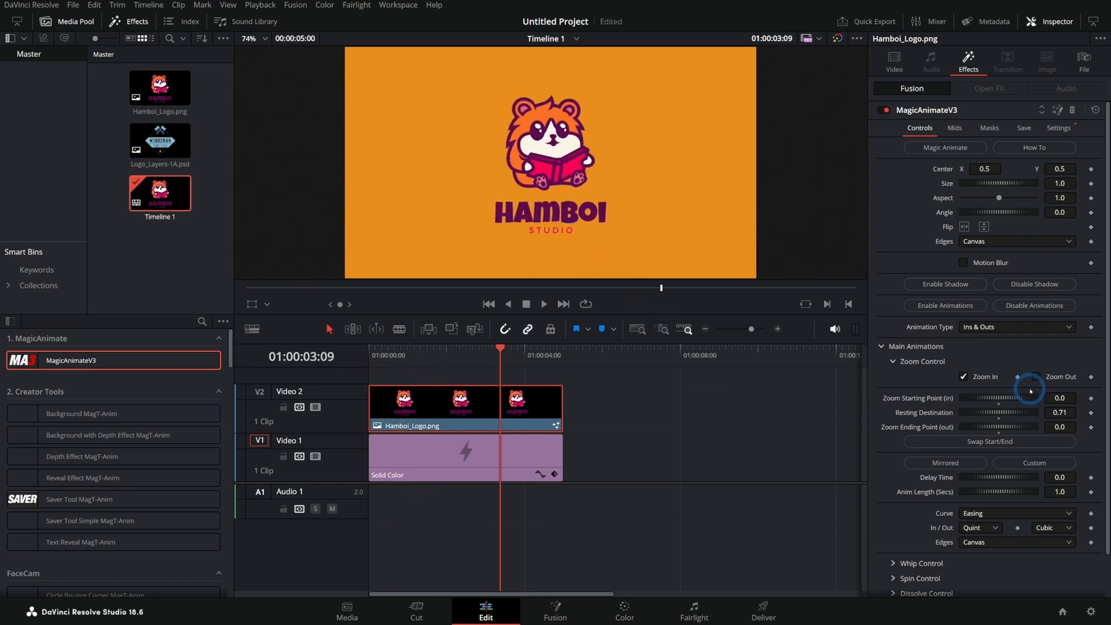
{"action": "left_click", "coordinate": [1031, 376]}
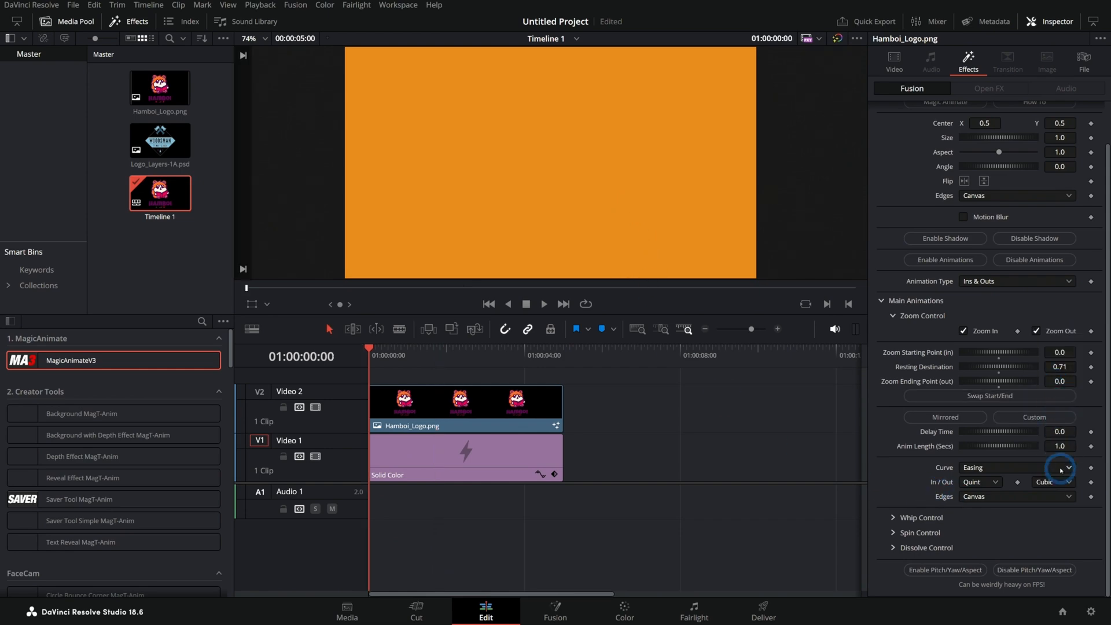
{"action": "left_click", "coordinate": [1060, 482]}
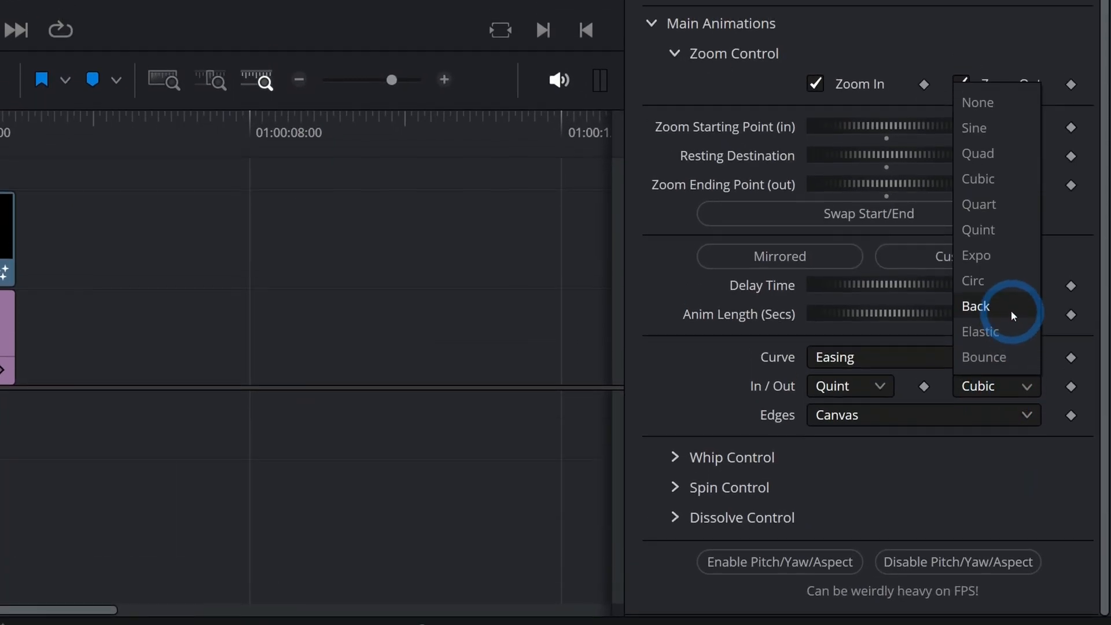
{"action": "left_click", "coordinate": [975, 306]}
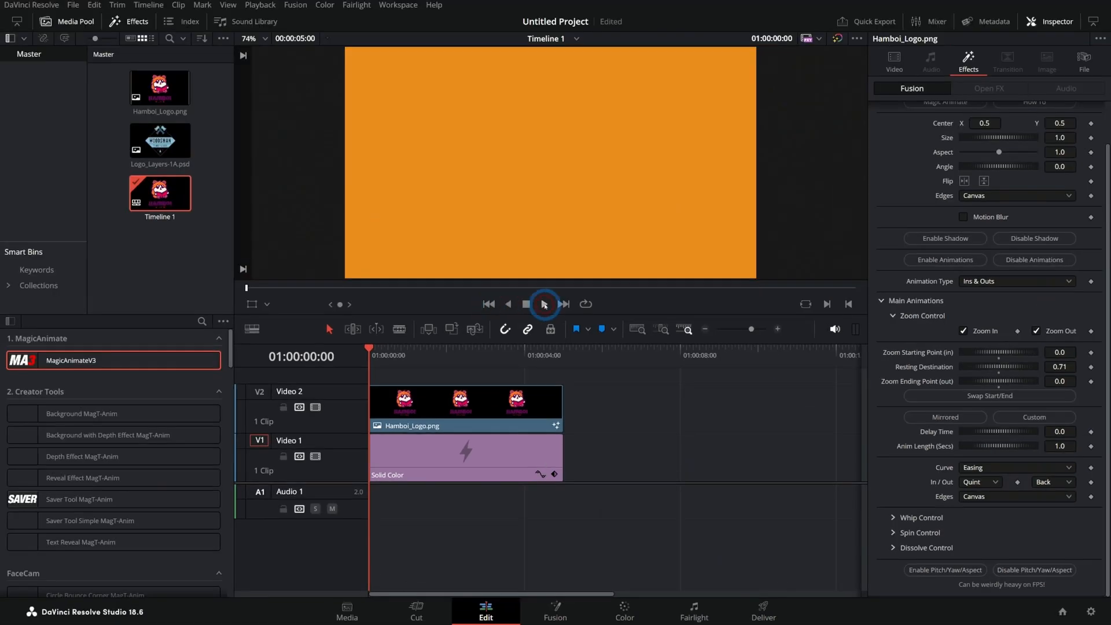
Preview the zoom animation and reselect the logo clip.
{"action": "left_click", "coordinate": [543, 303]}
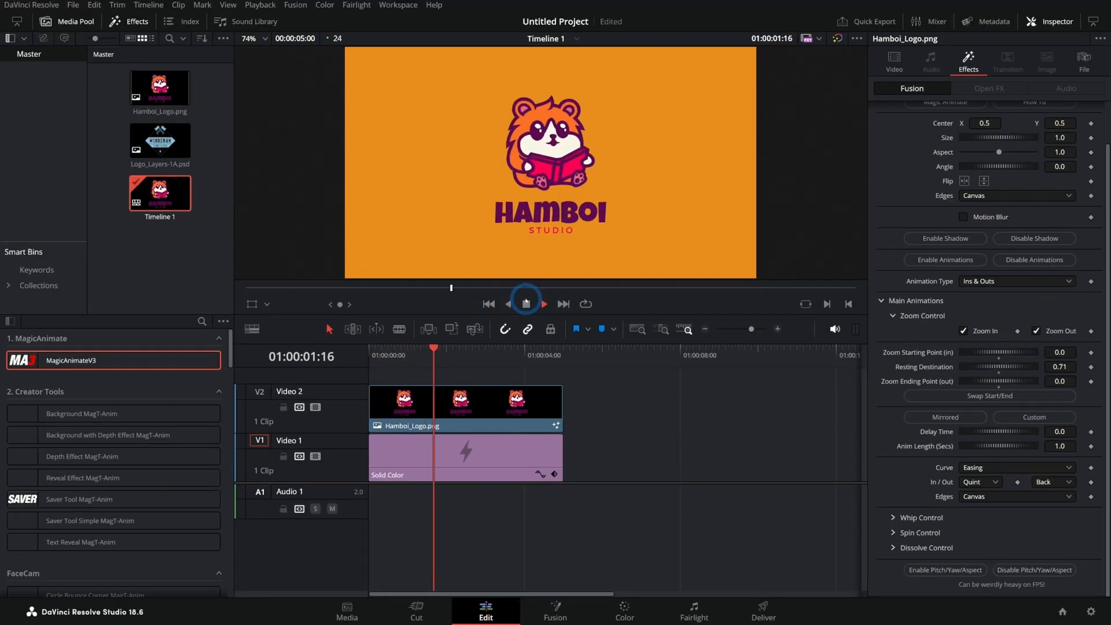
{"action": "left_click", "coordinate": [543, 303]}
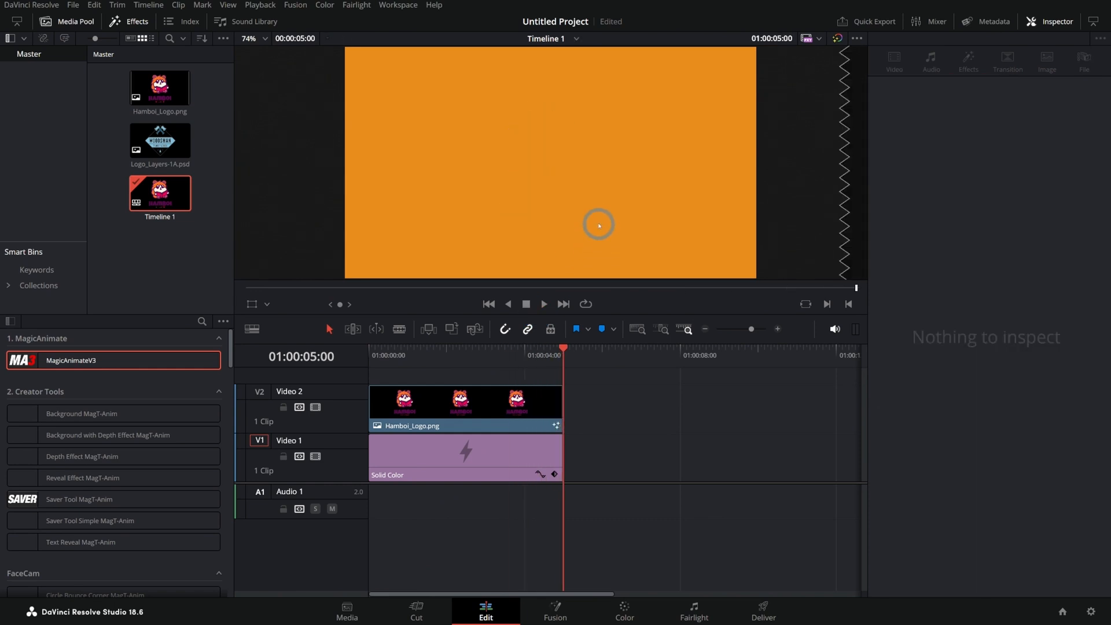
{"action": "left_click", "coordinate": [490, 404]}
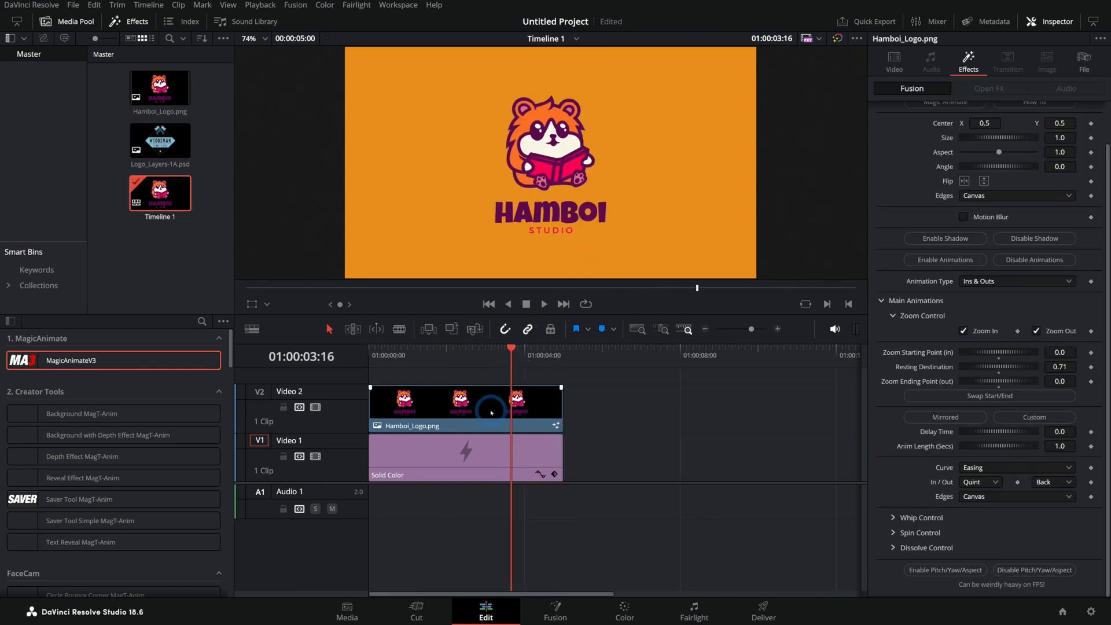
Try the Whip In/Out animations, then turn whip back off.
{"action": "left_click", "coordinate": [892, 376]}
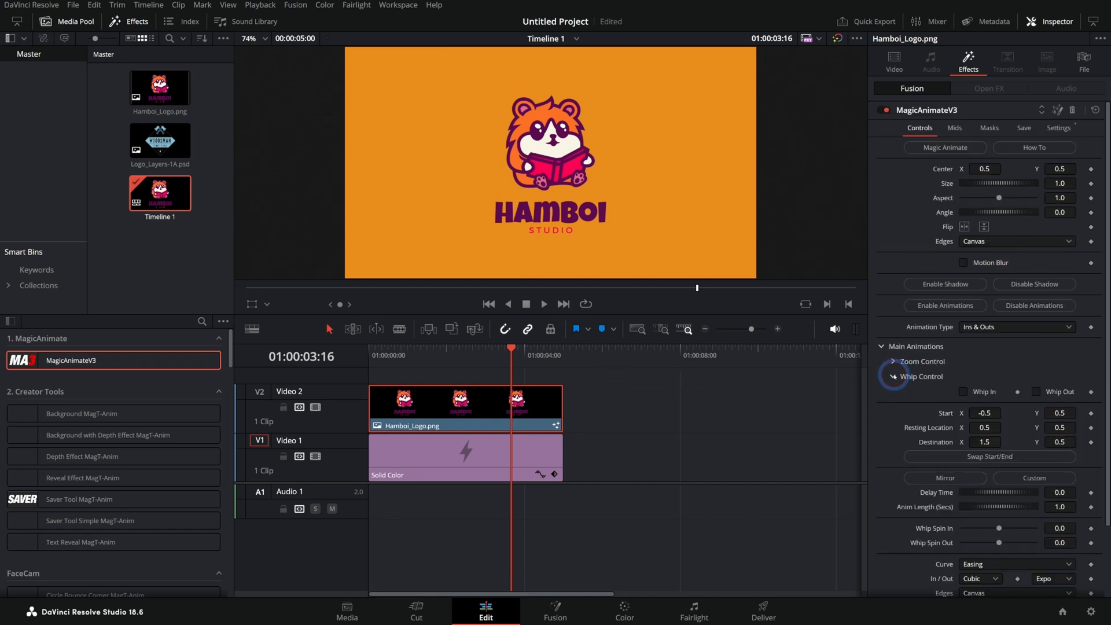
{"action": "left_click", "coordinate": [963, 391]}
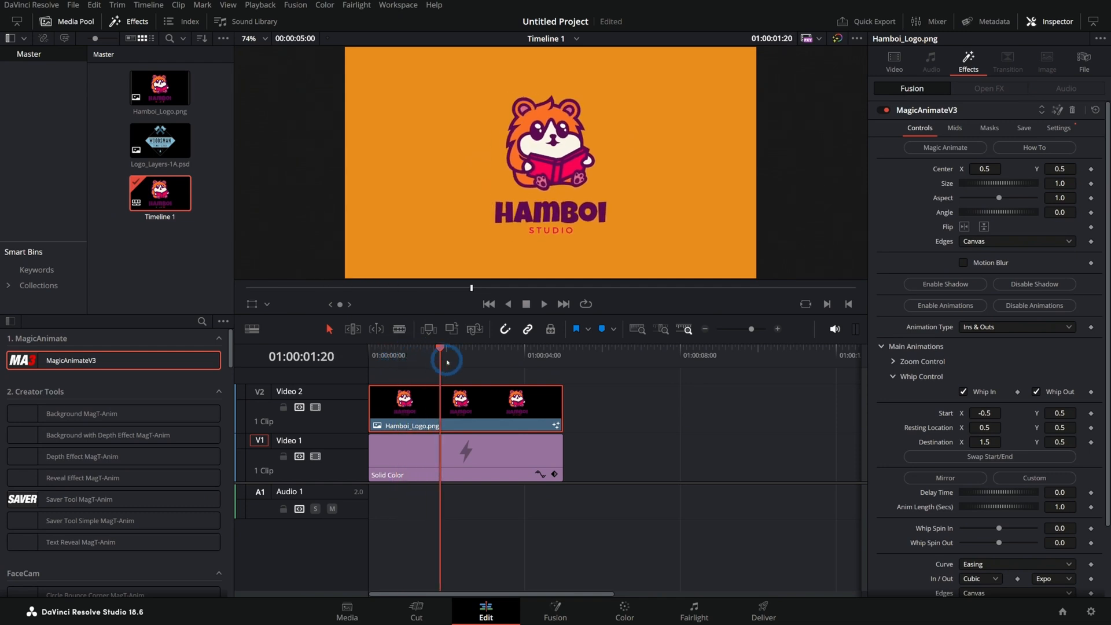
{"action": "left_click", "coordinate": [964, 391]}
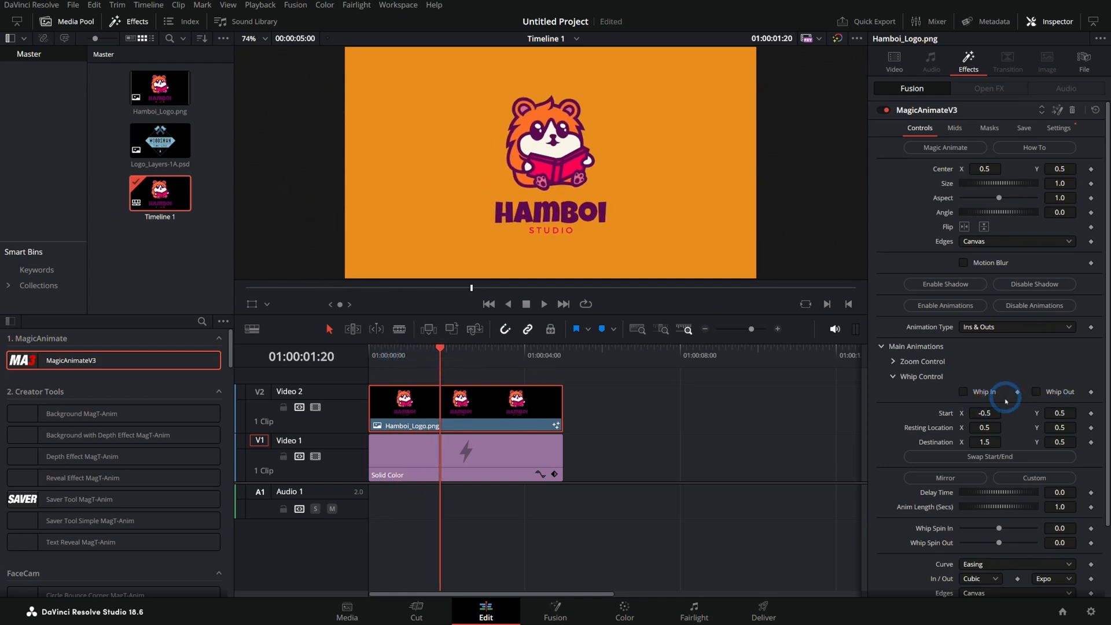
{"action": "scroll", "scroll_direction": "down", "scroll_amount": 3}
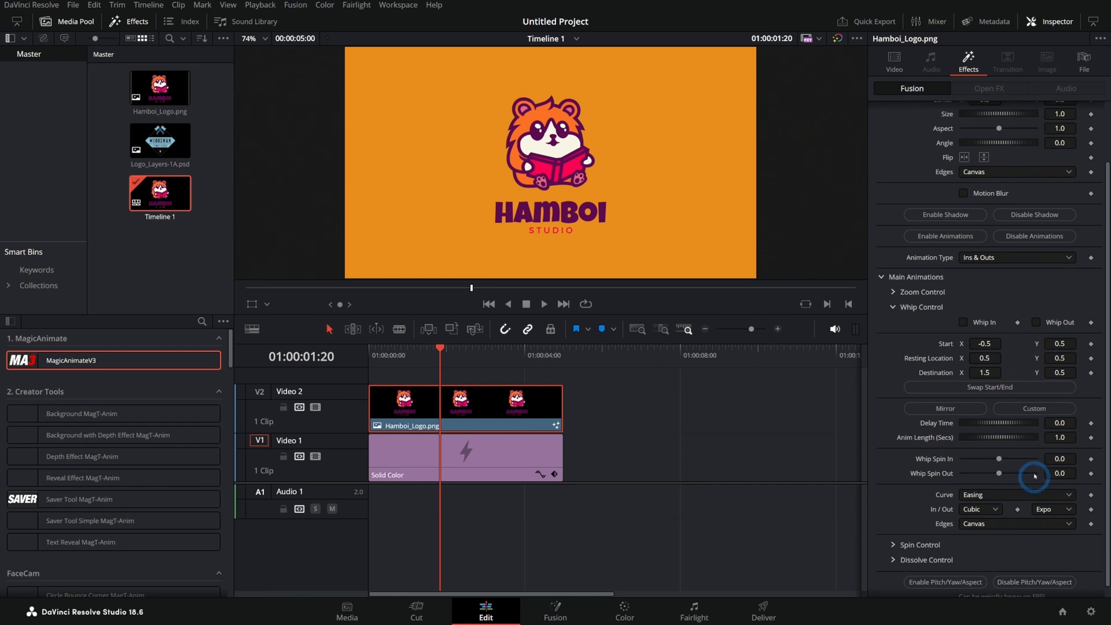
{"action": "mouse_move", "coordinate": [961, 327]}
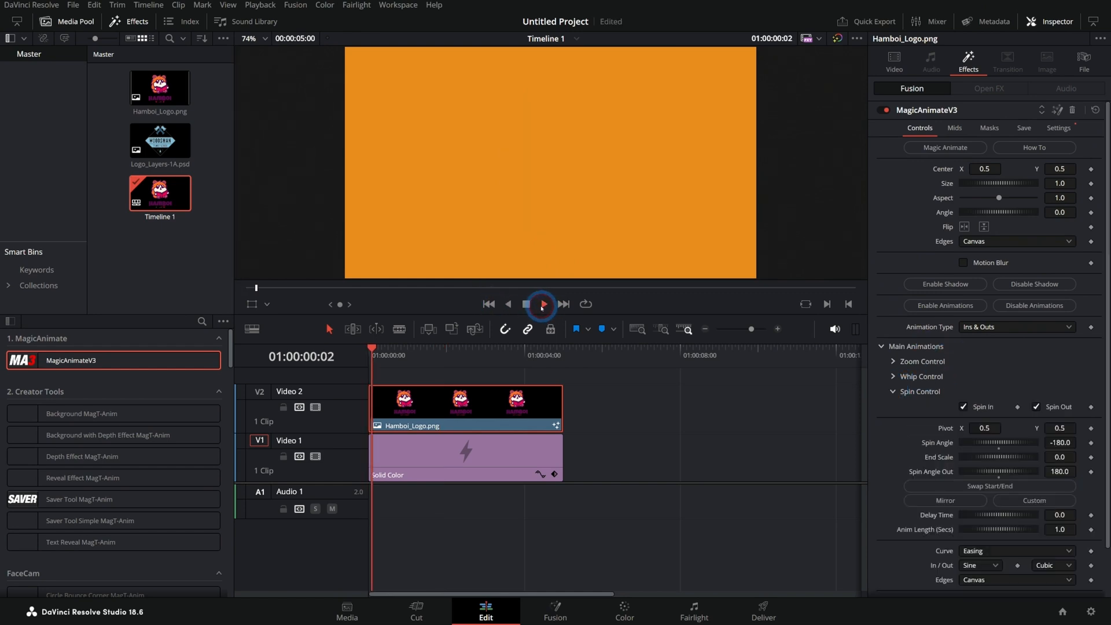
Preview the ±180° spin and left-to-right SMPTE wipe dissolve, then collapse Main Animations.
{"action": "left_click", "coordinate": [542, 303]}
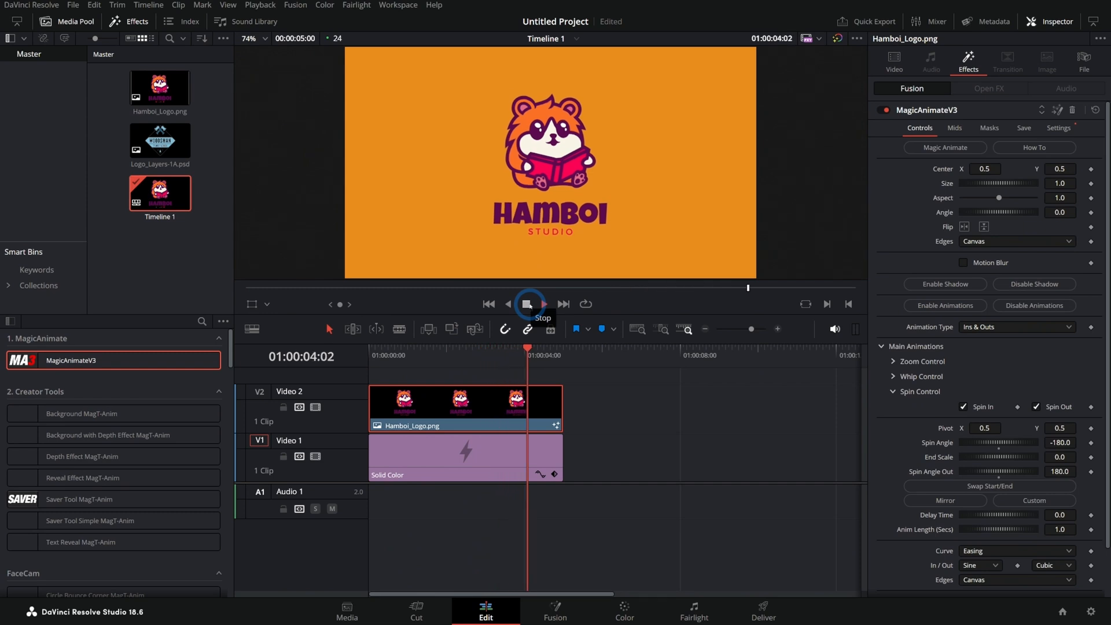
{"action": "left_click", "coordinate": [527, 304]}
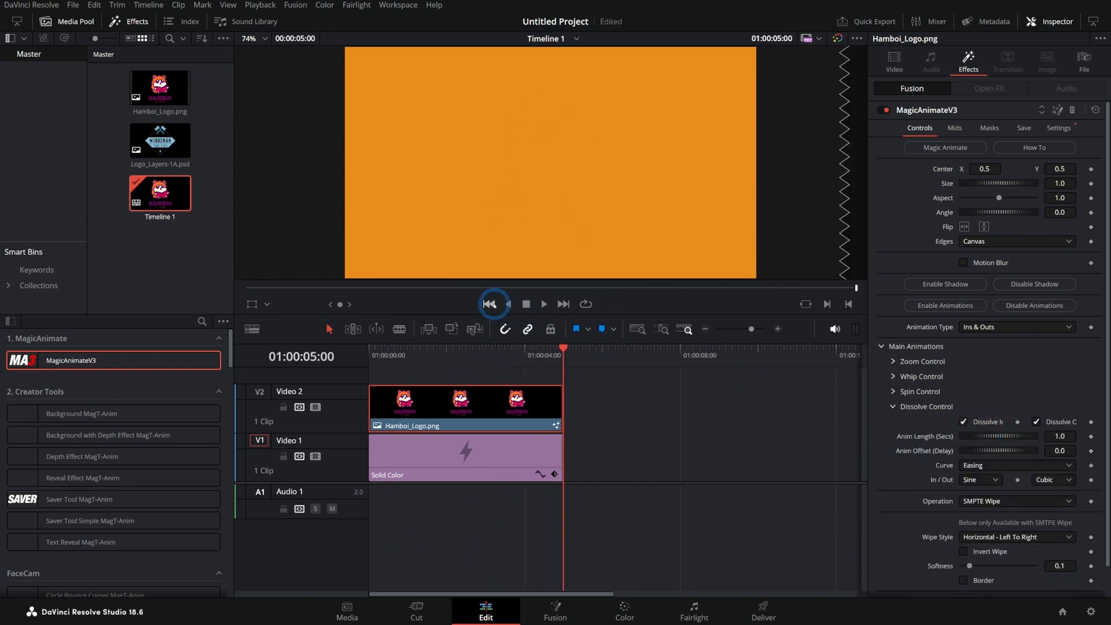
{"action": "left_click", "coordinate": [543, 304]}
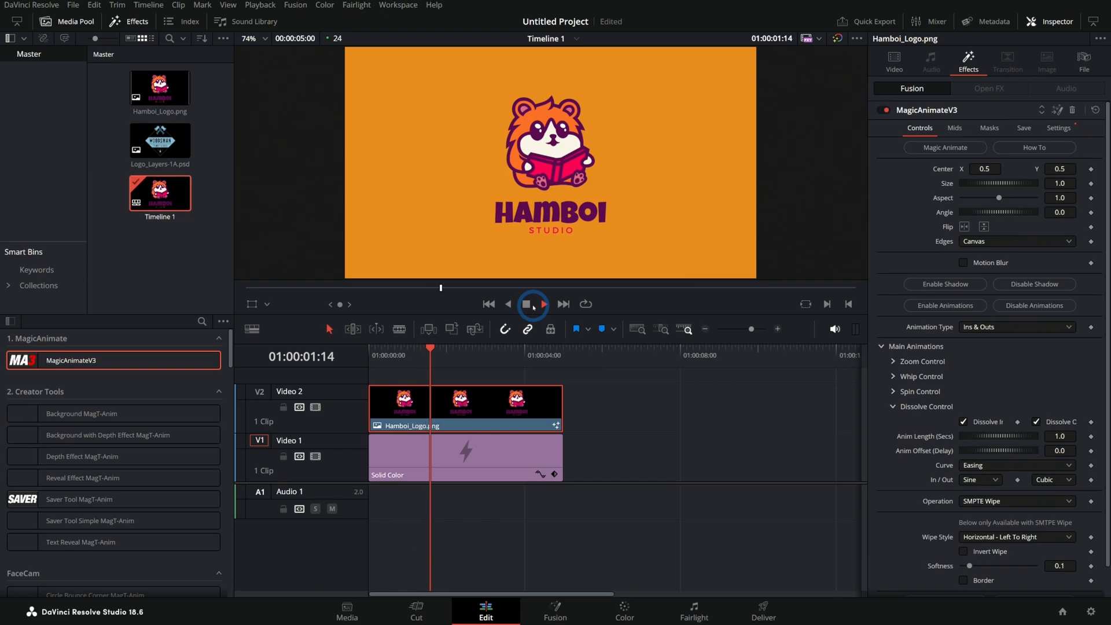
{"action": "left_click", "coordinate": [532, 304]}
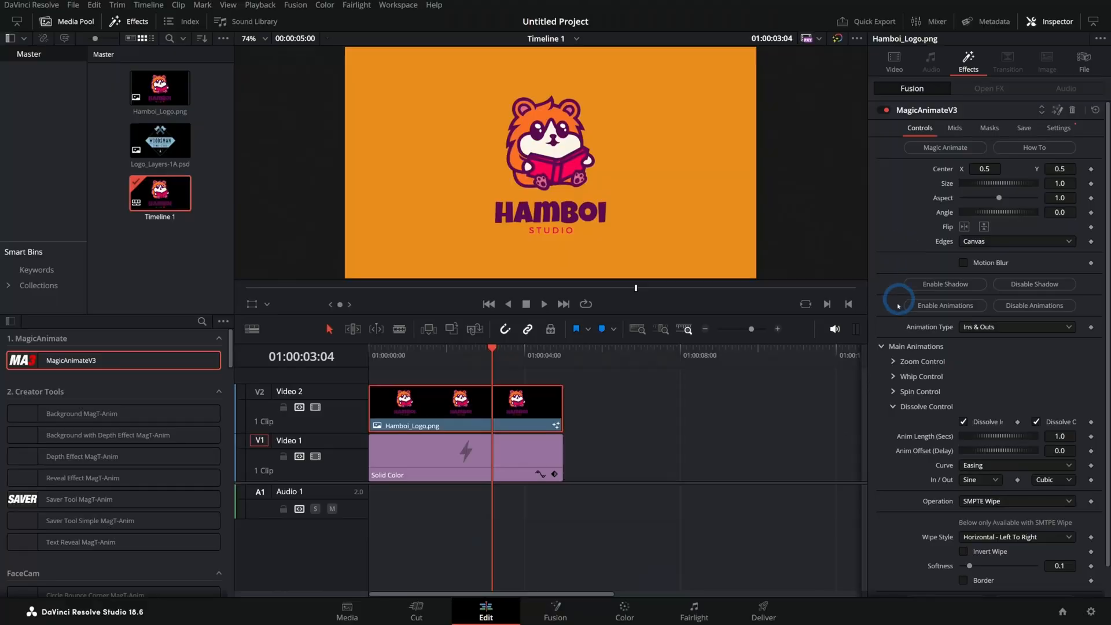
{"action": "left_click", "coordinate": [881, 346]}
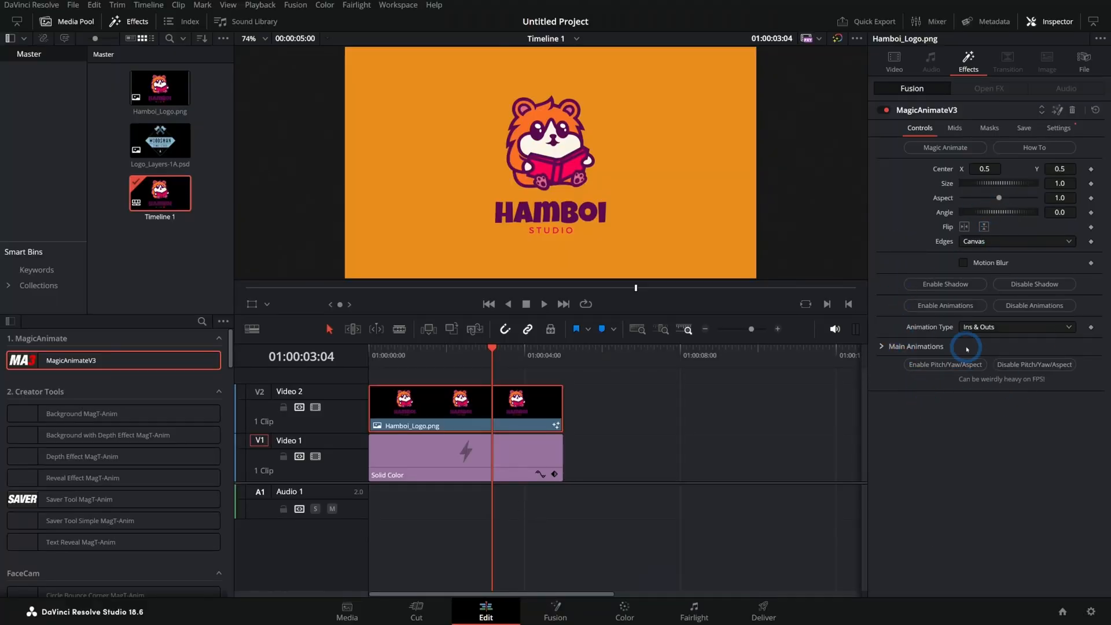
On Mids, set 3 zoom loops at scale 0.08 and whip scale 0.217, looping continuously.
{"action": "left_click", "coordinate": [954, 127]}
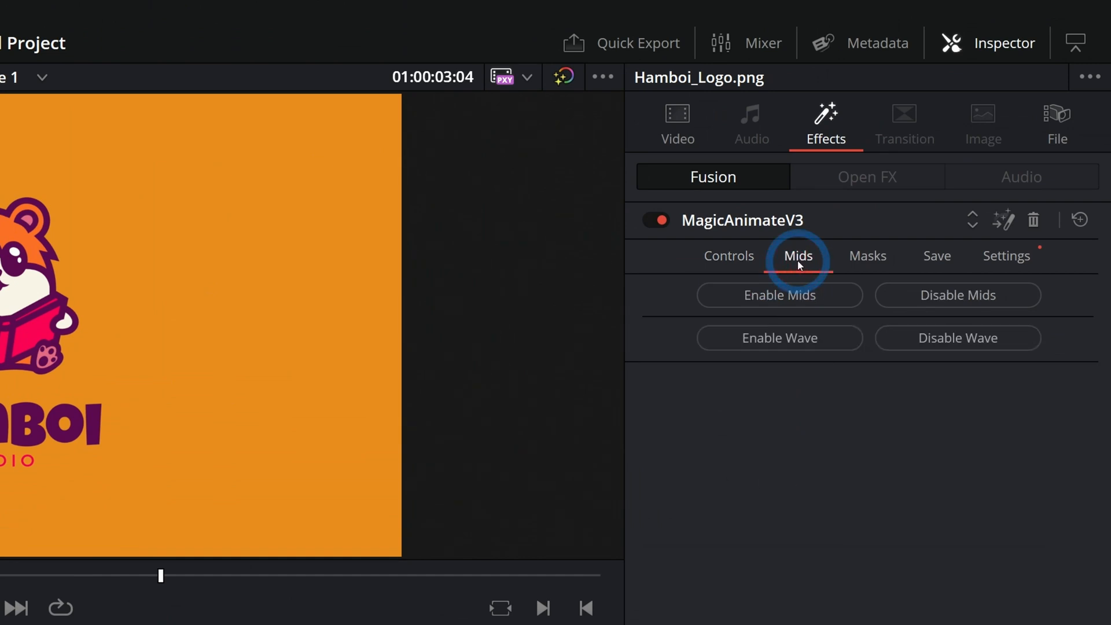
{"action": "left_click", "coordinate": [779, 294]}
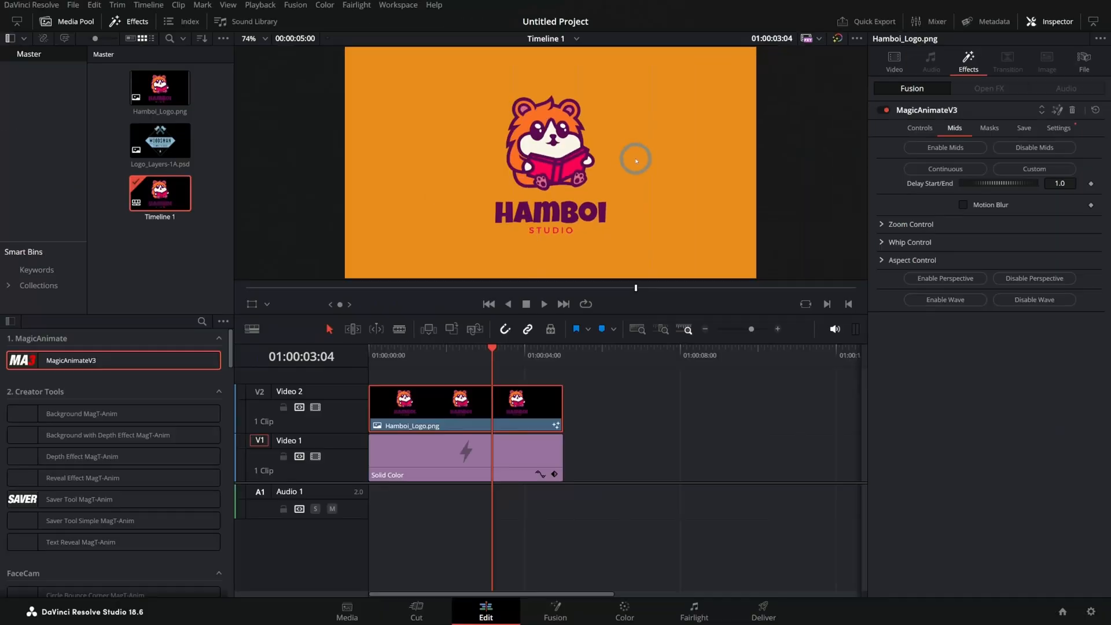
{"action": "left_click", "coordinate": [912, 224]}
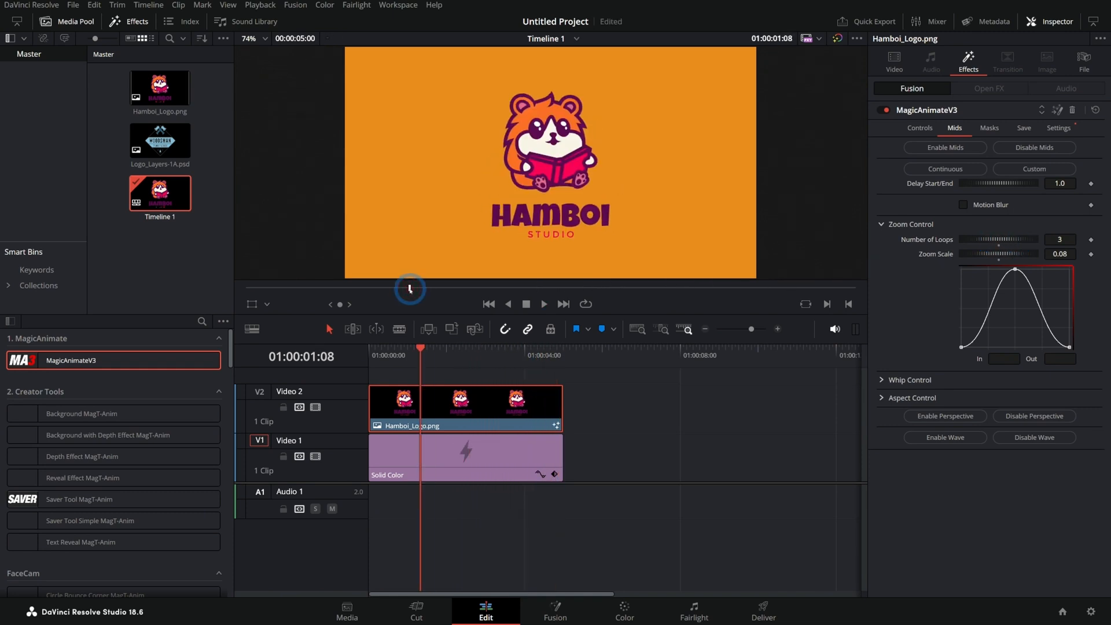
{"action": "mouse_move", "coordinate": [678, 250]}
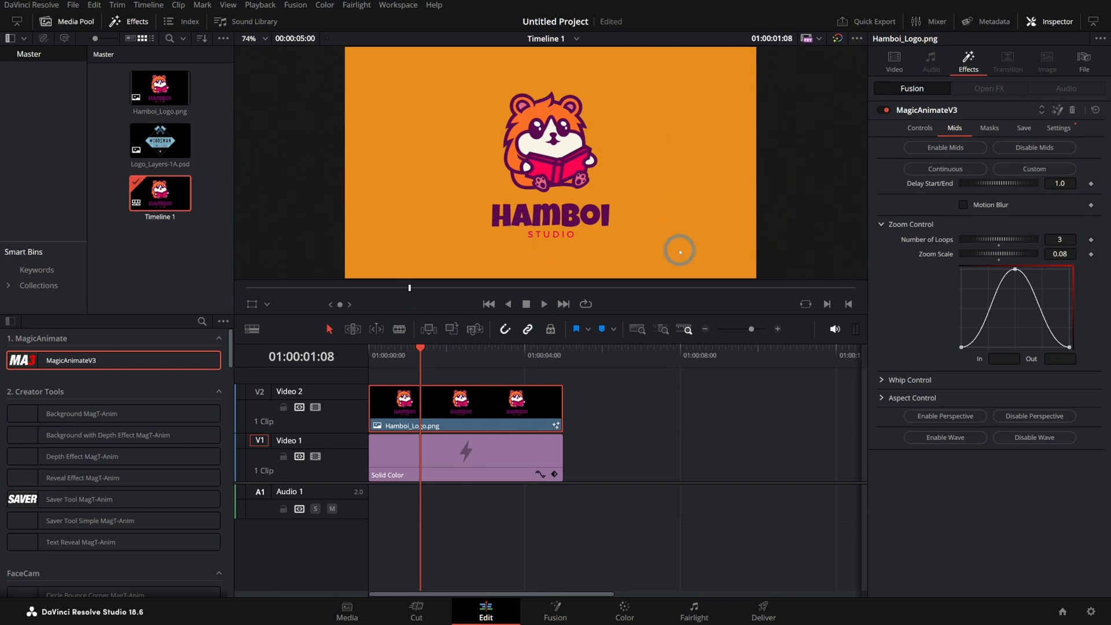
{"action": "left_click", "coordinate": [909, 374]}
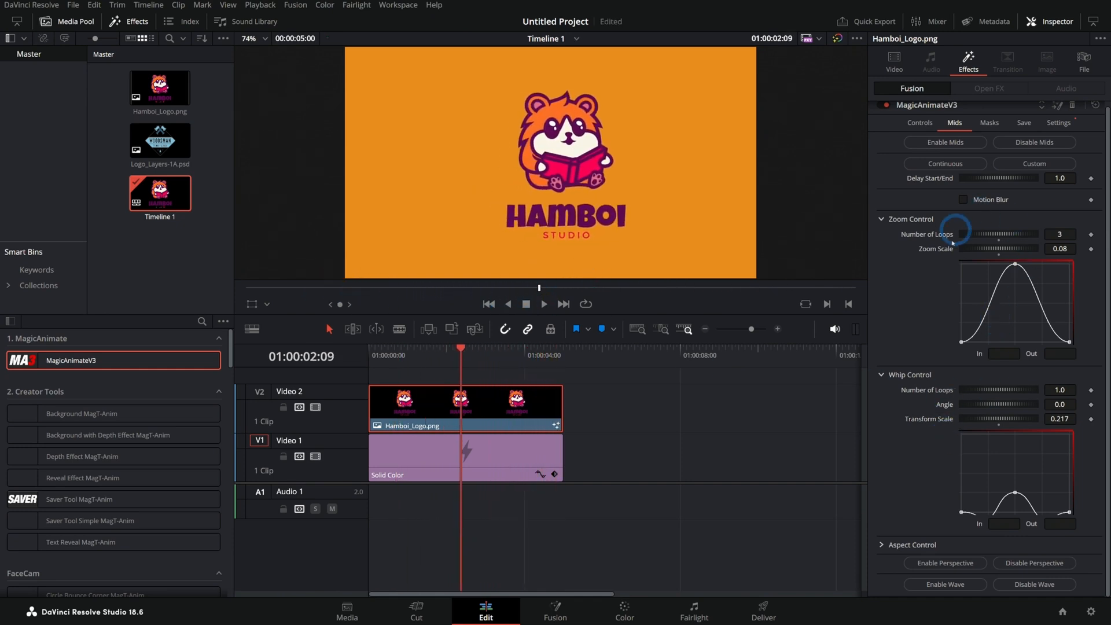
{"action": "mouse_move", "coordinate": [984, 417]}
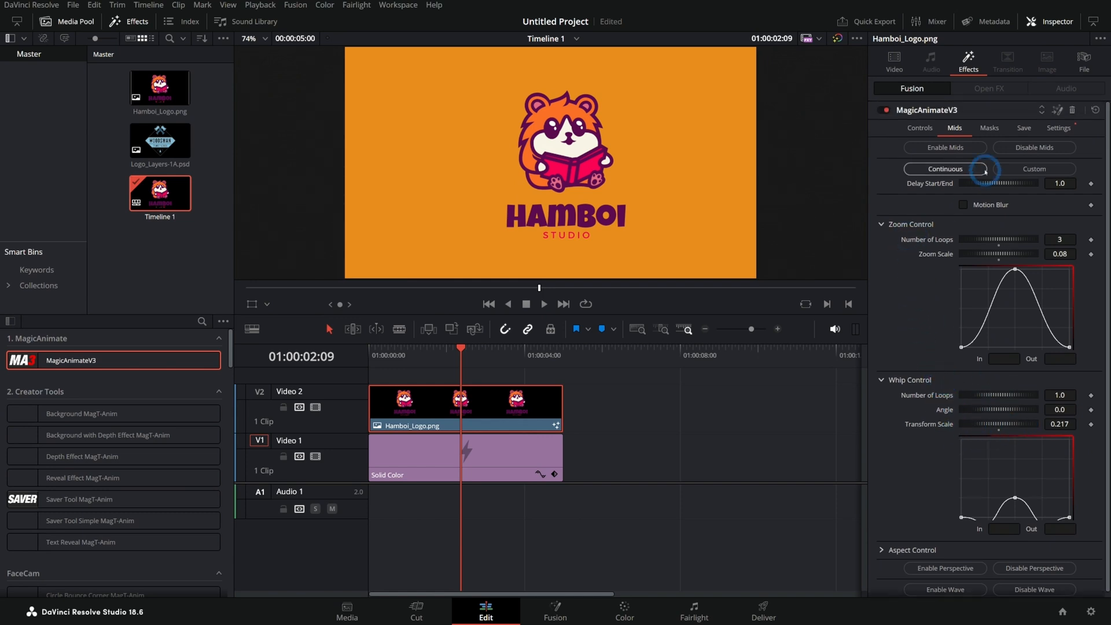
{"action": "left_click", "coordinate": [988, 129]}
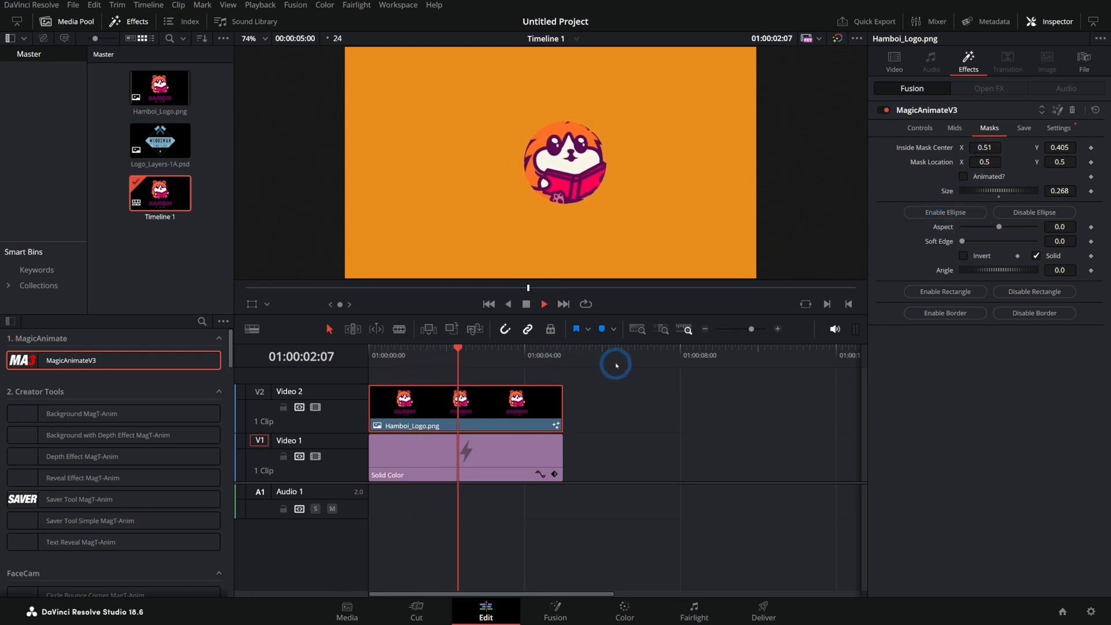
Disable the ellipse mask and enable a solid white border about 0.018 wide.
{"action": "left_click", "coordinate": [943, 312]}
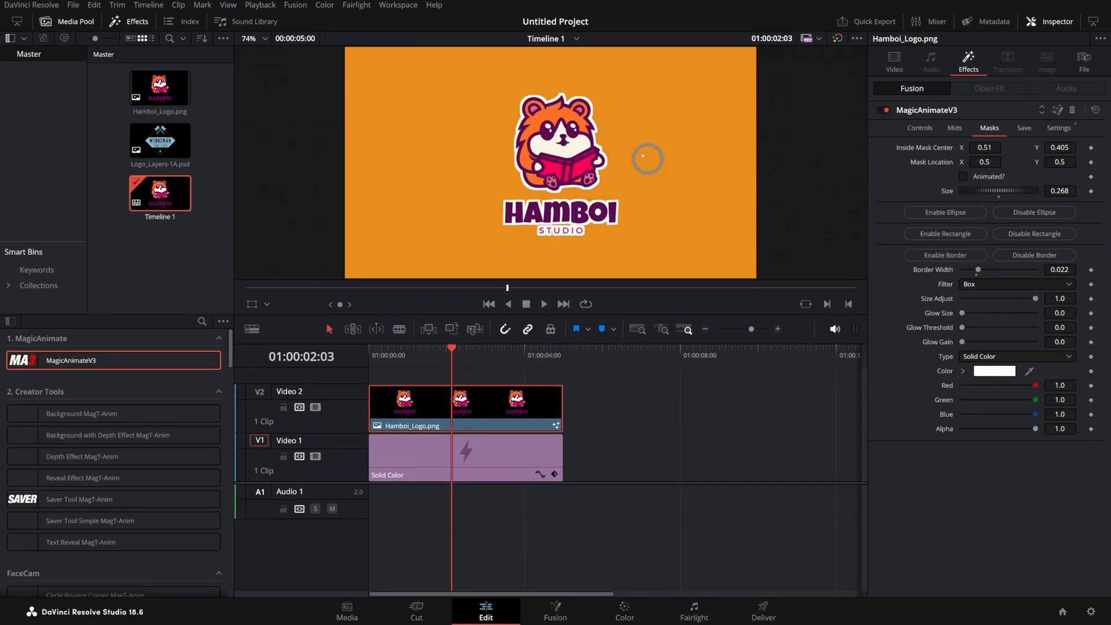
{"action": "mouse_move", "coordinate": [967, 307]}
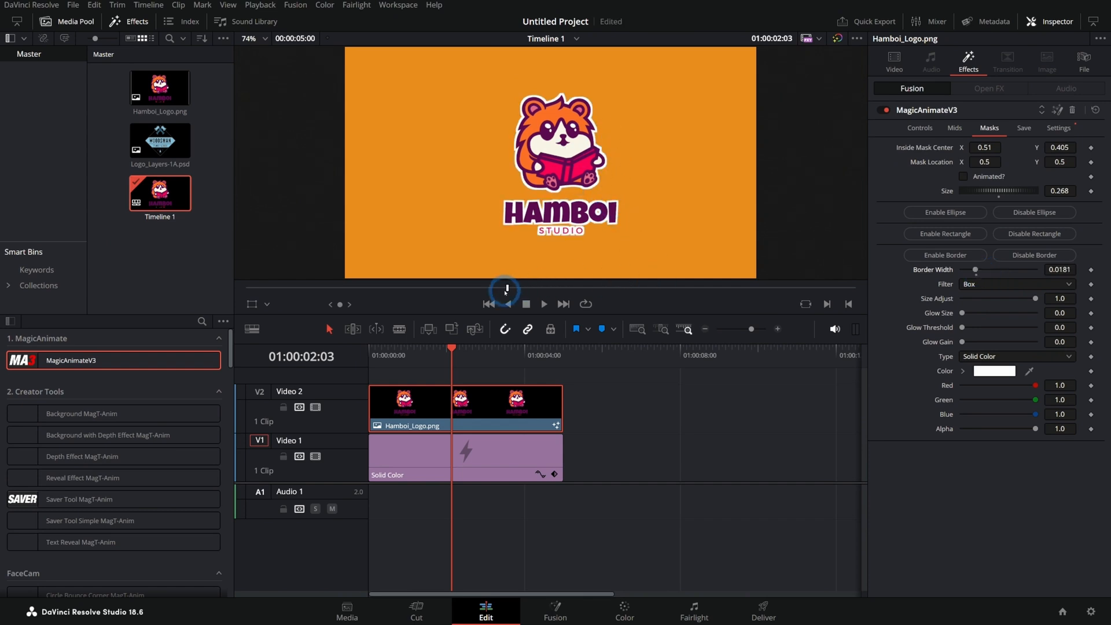
Remove MagicAnimateV3 from the clip and scroll the Effects library to the MagicAnimate presets.
{"action": "left_click", "coordinate": [919, 128]}
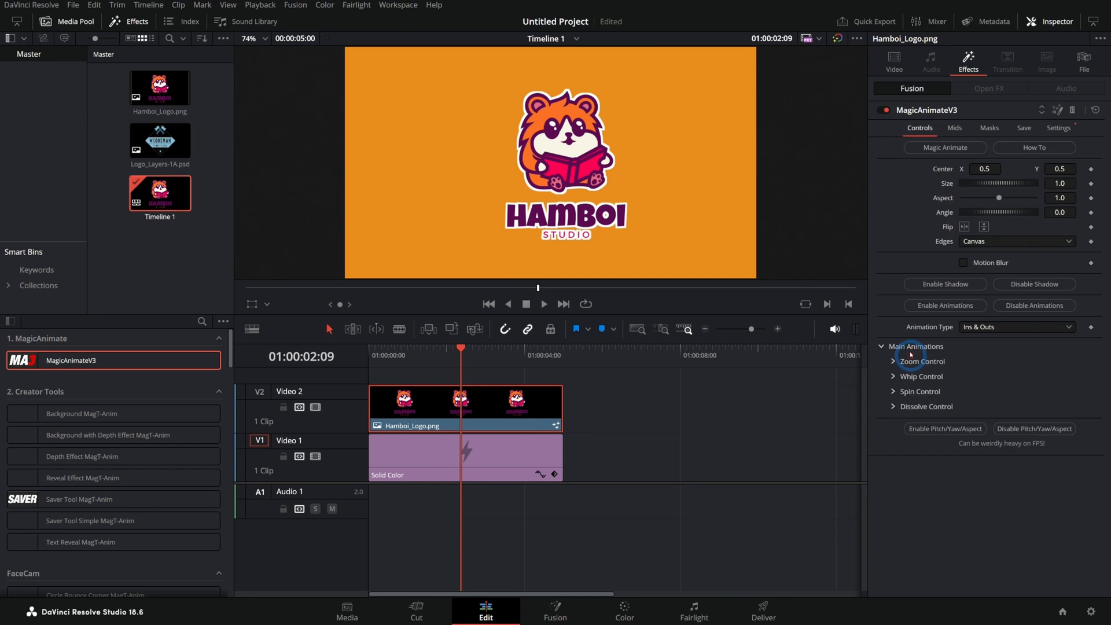
{"action": "mouse_move", "coordinate": [931, 221]}
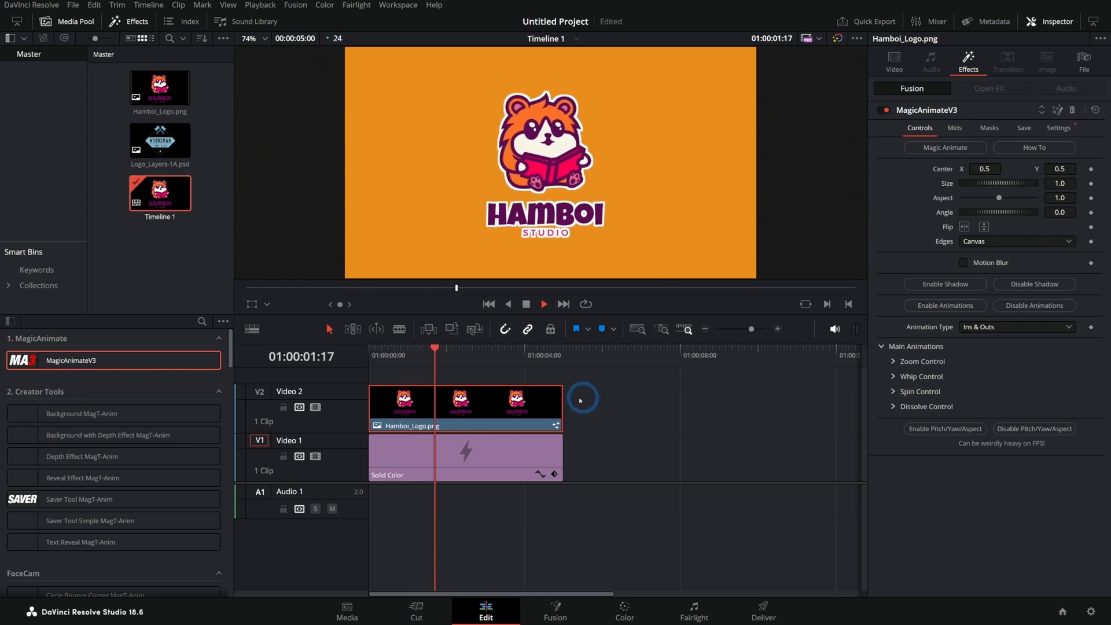
{"action": "left_click", "coordinate": [893, 58]}
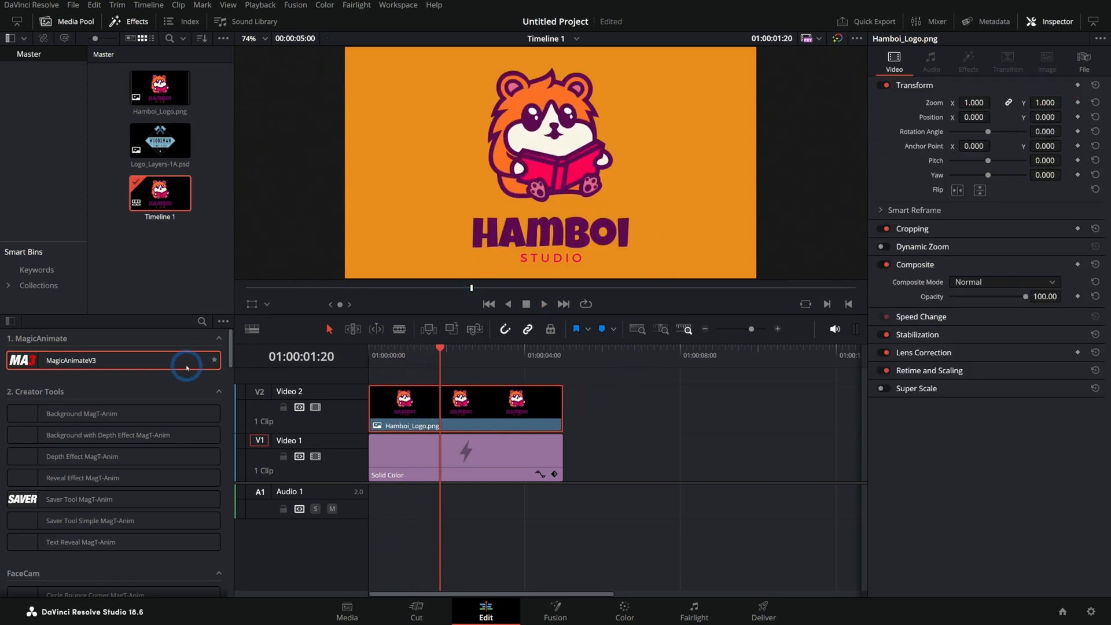
{"action": "scroll", "scroll_direction": "down", "scroll_amount": 3}
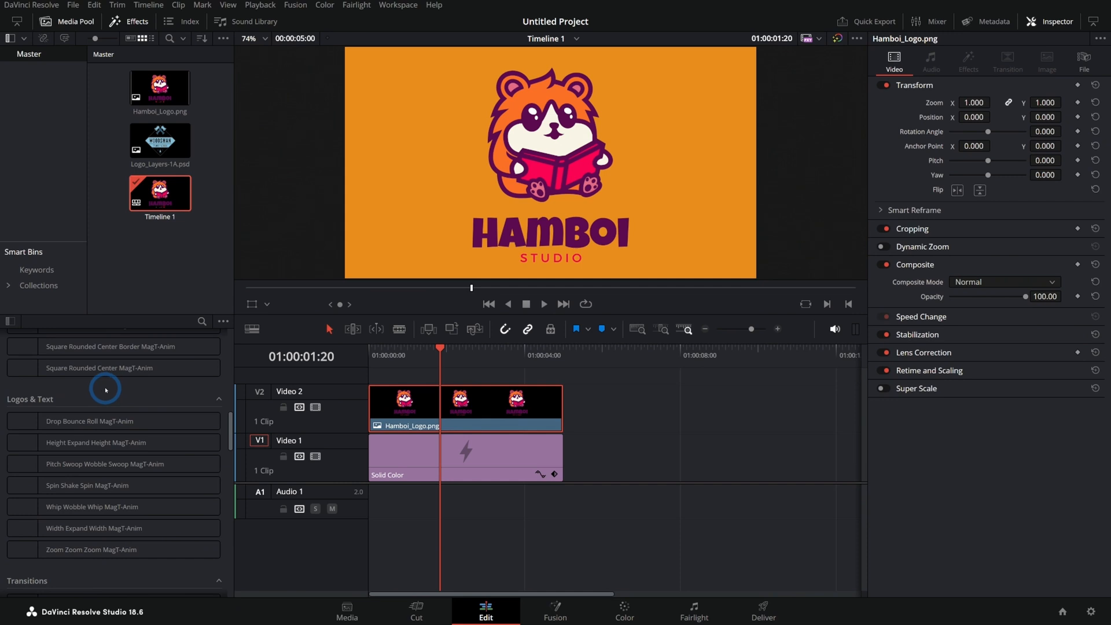
Apply the 2. Slide Bordered MagT-Anim preset to the logo clip and preview it.
{"action": "left_click", "coordinate": [89, 421]}
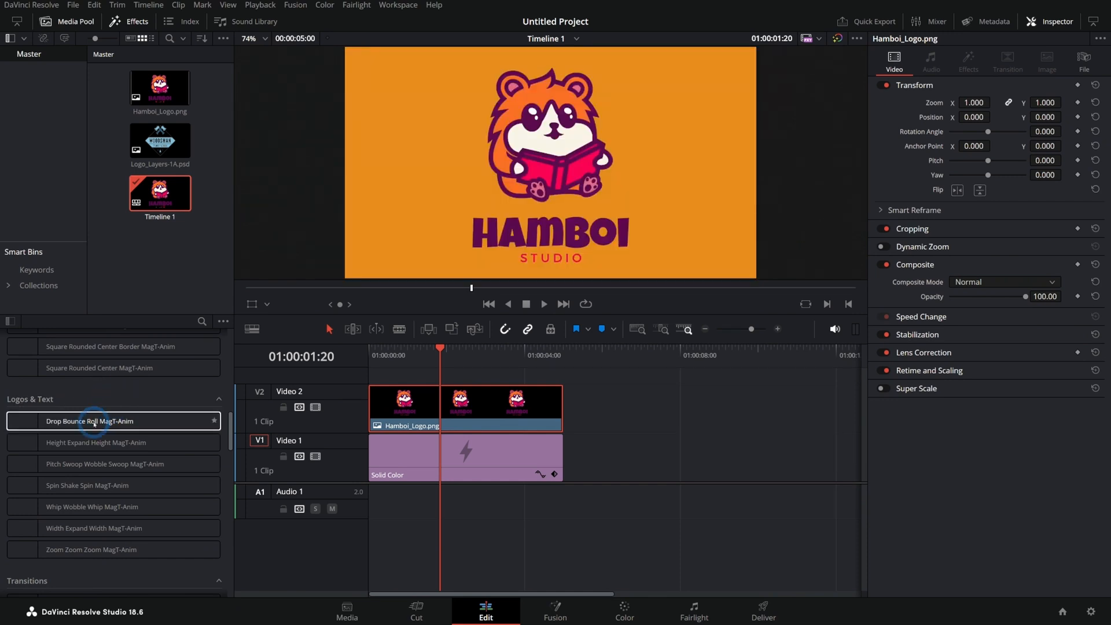
{"action": "double_click", "coordinate": [89, 420]}
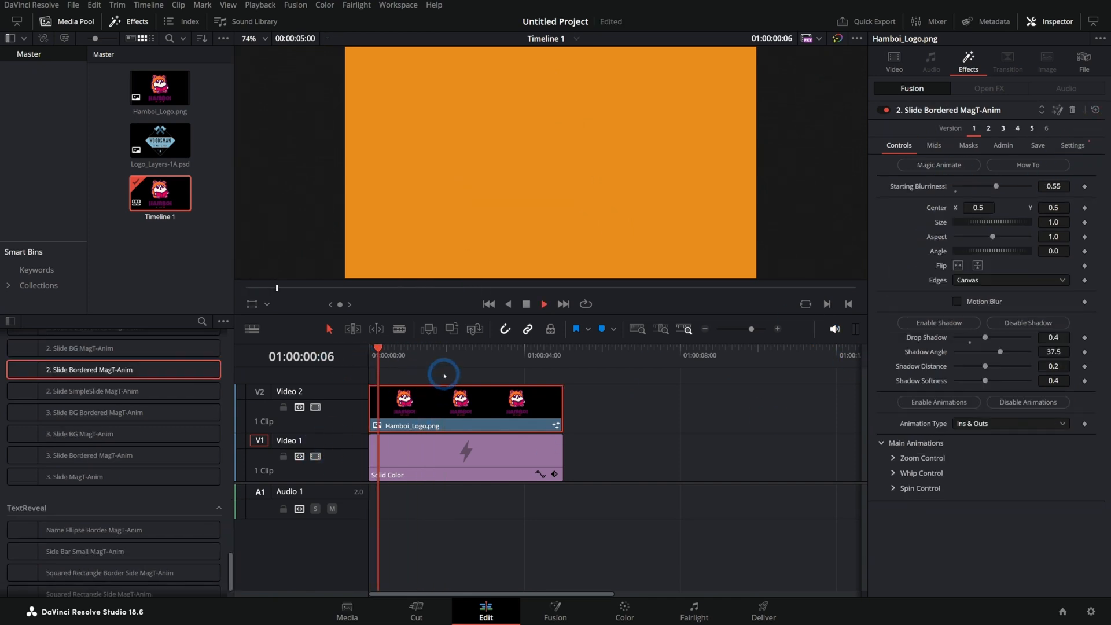
{"action": "left_click", "coordinate": [457, 348]}
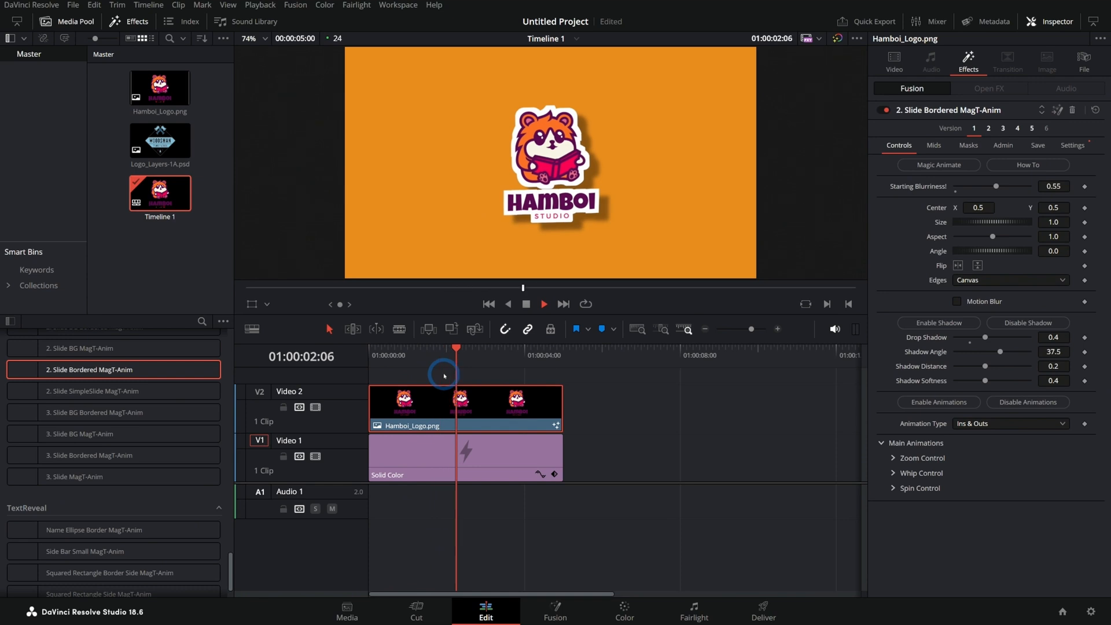
{"action": "left_click", "coordinate": [113, 518]}
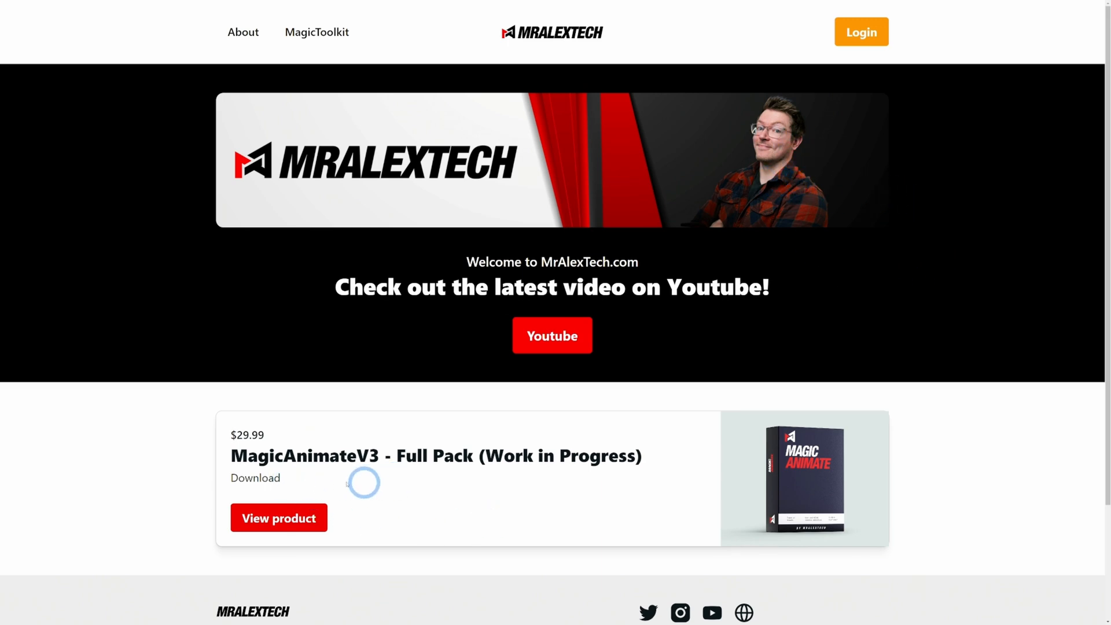
{"action": "mouse_move", "coordinate": [417, 499]}
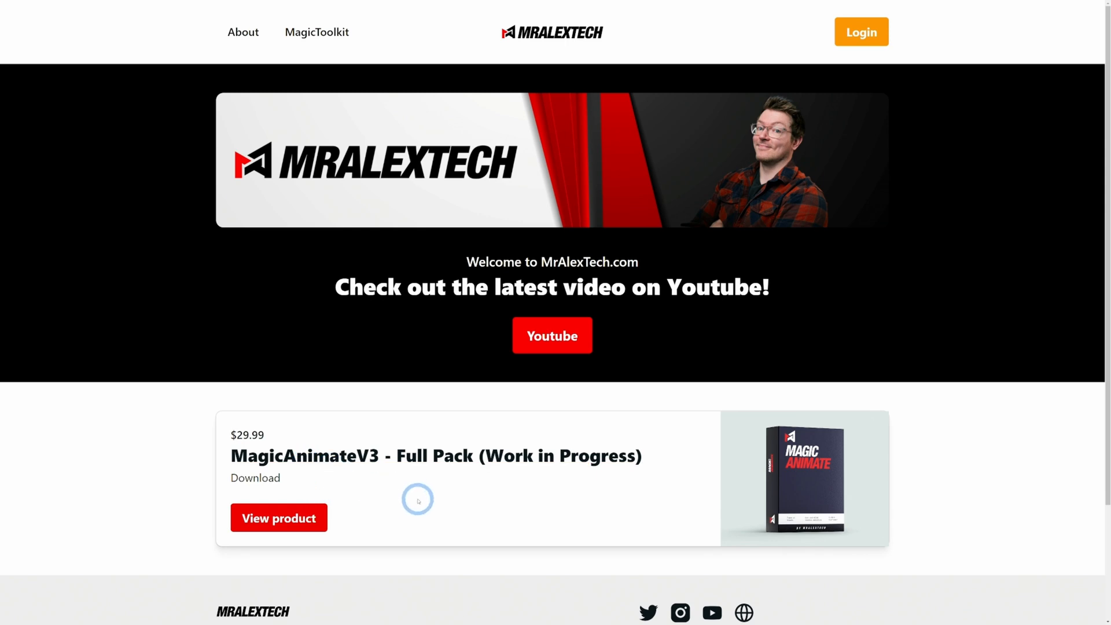
Open MrAlexTech.com showing the $29.99 MagicAnimateV3 Full Pack listing.
{"action": "left_click", "coordinate": [278, 517]}
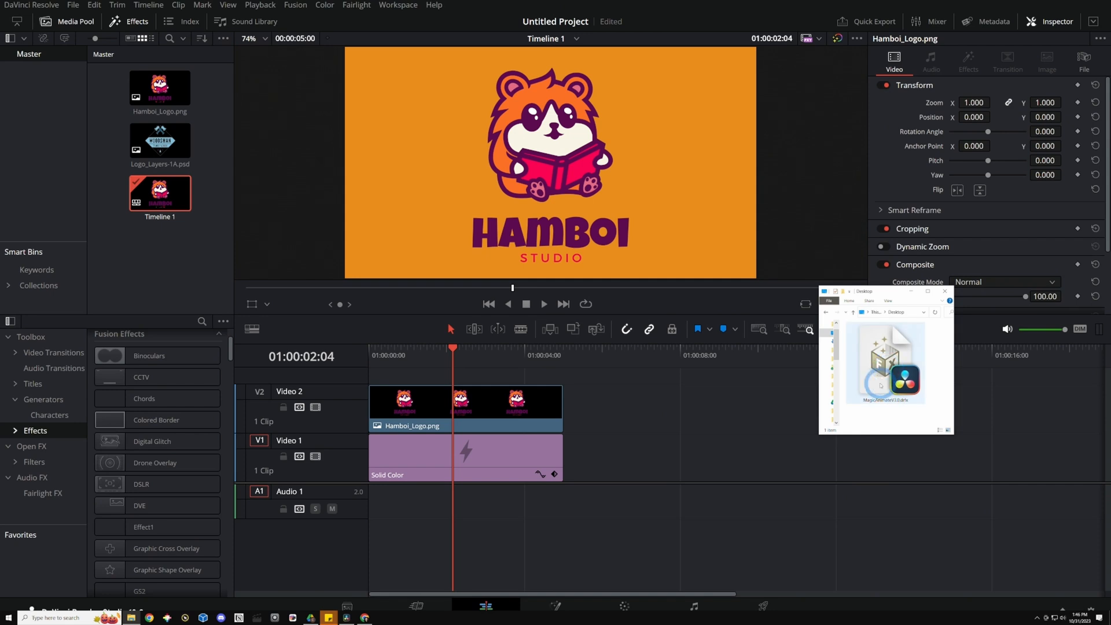
Install MagicAnimateV3.0.drfx and check its presets in the Effects library.
{"action": "left_click", "coordinate": [884, 361]}
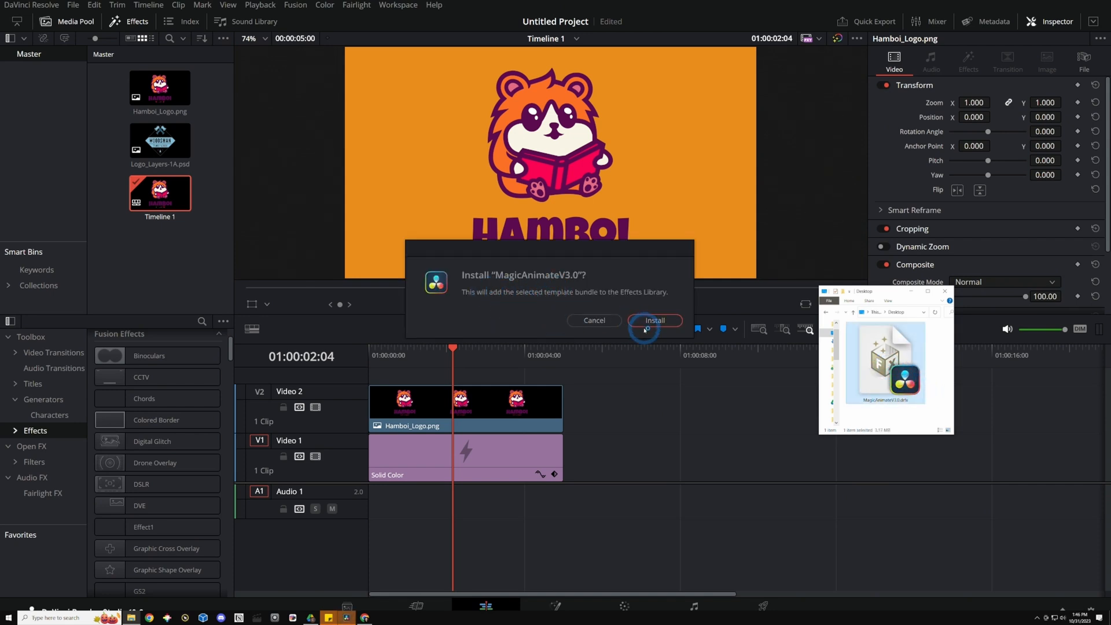
{"action": "left_click", "coordinate": [653, 320]}
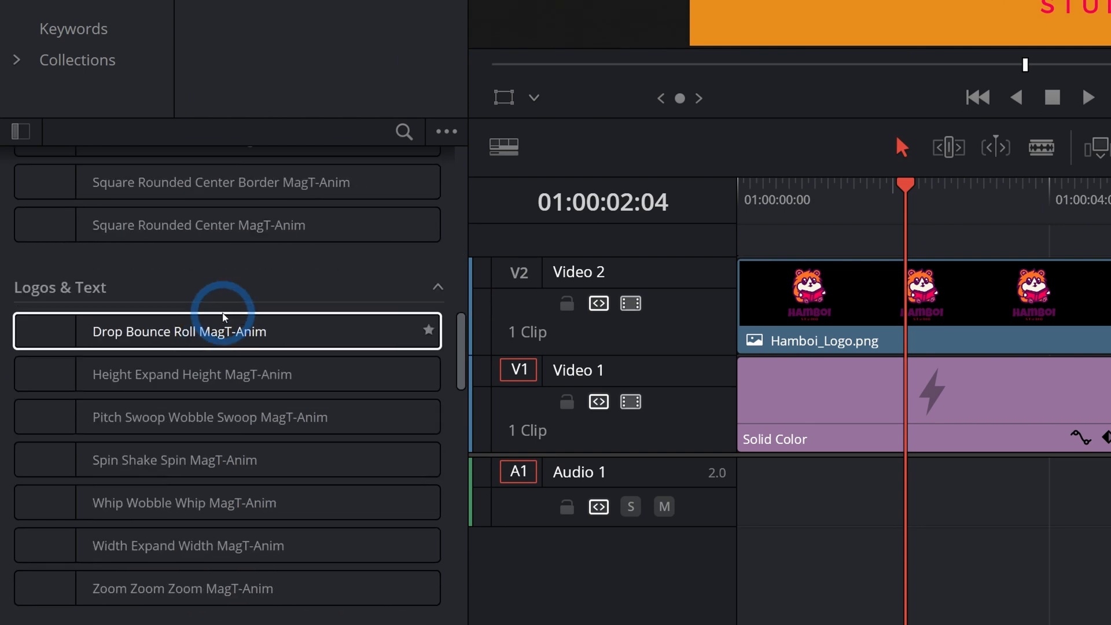
{"action": "scroll", "scroll_direction": "up", "scroll_amount": 3}
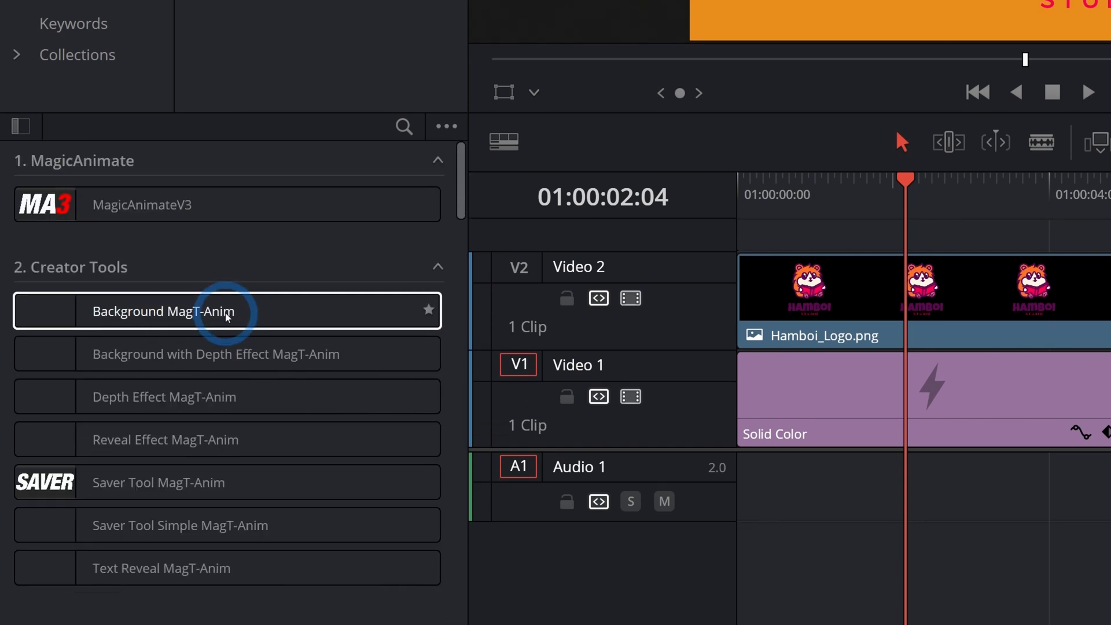